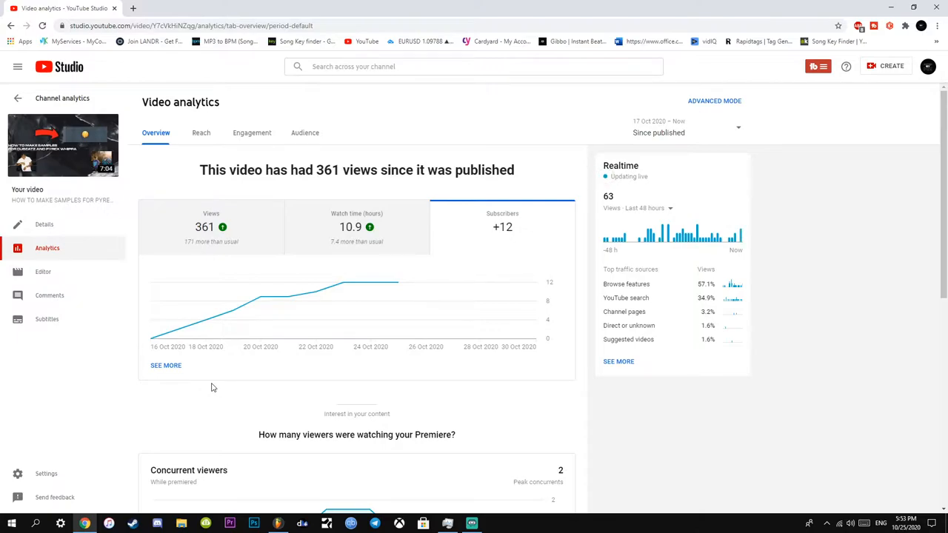
mouse_move(318, 358)
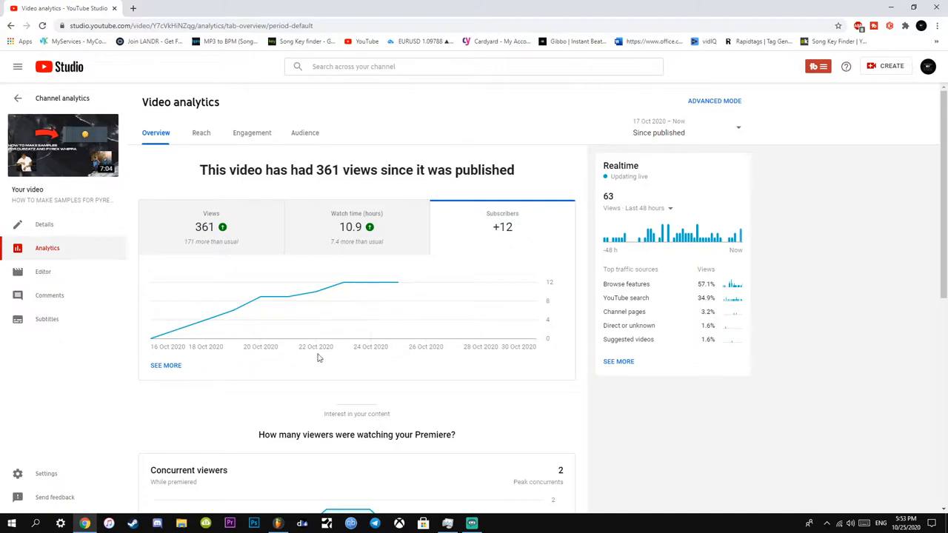
mouse_move(308, 400)
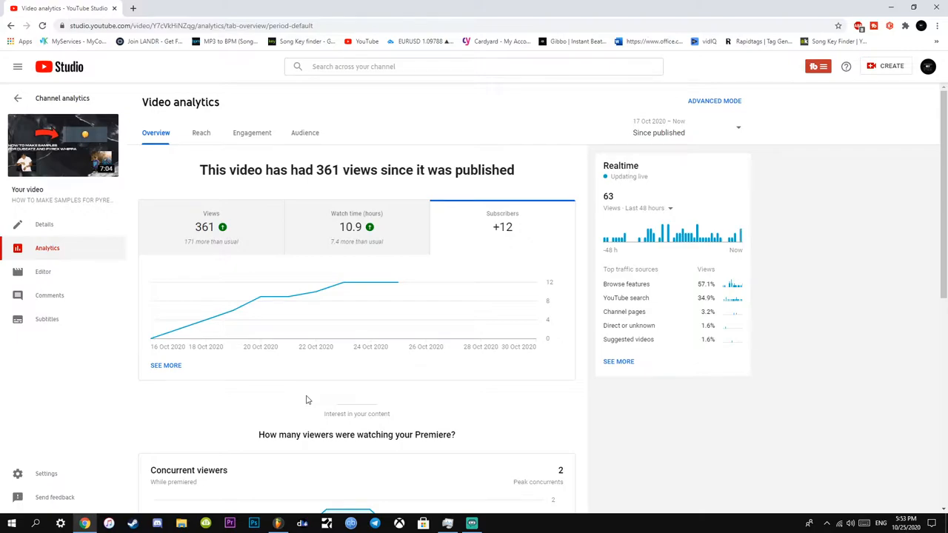
Step: Switch from the playlist to the mixer and bring up Fruity Reverb 2 on the sample's insert
click(278, 525)
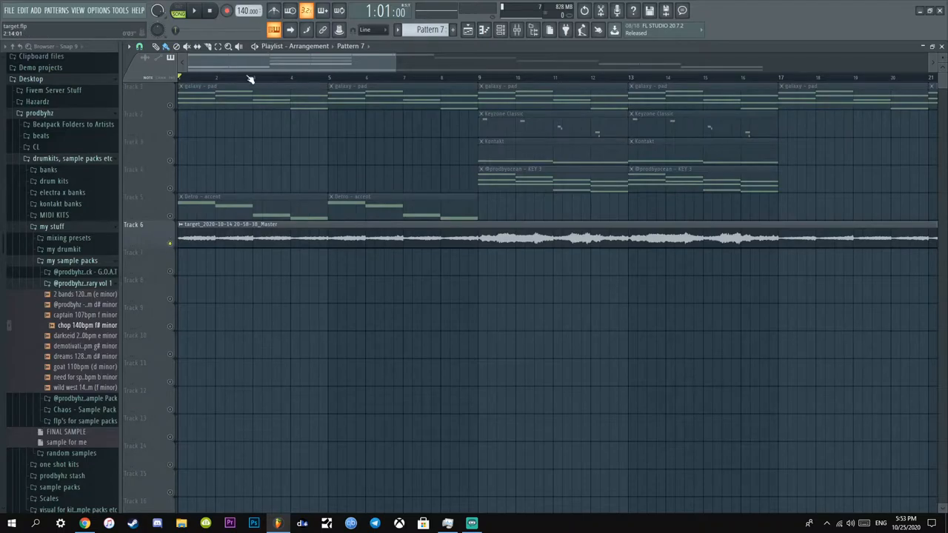
scroll(down, 3)
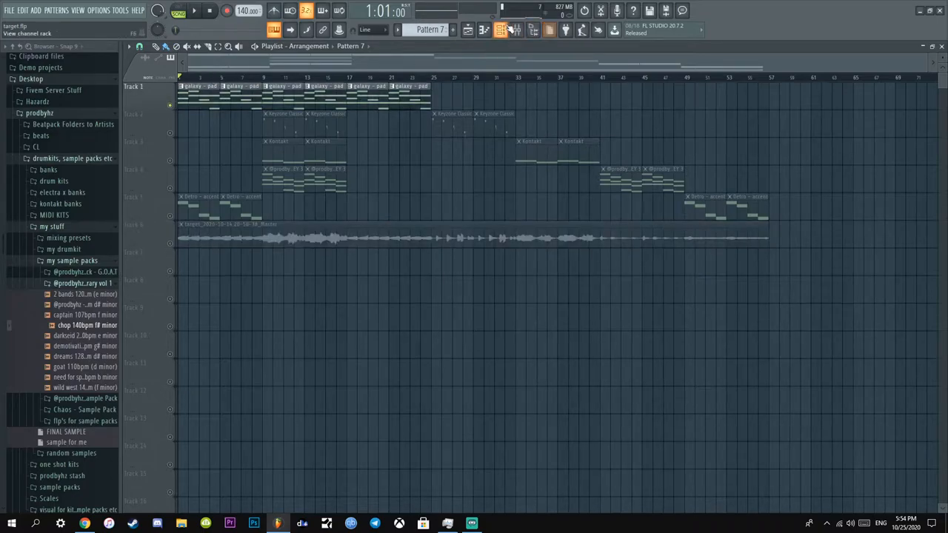
click(501, 30)
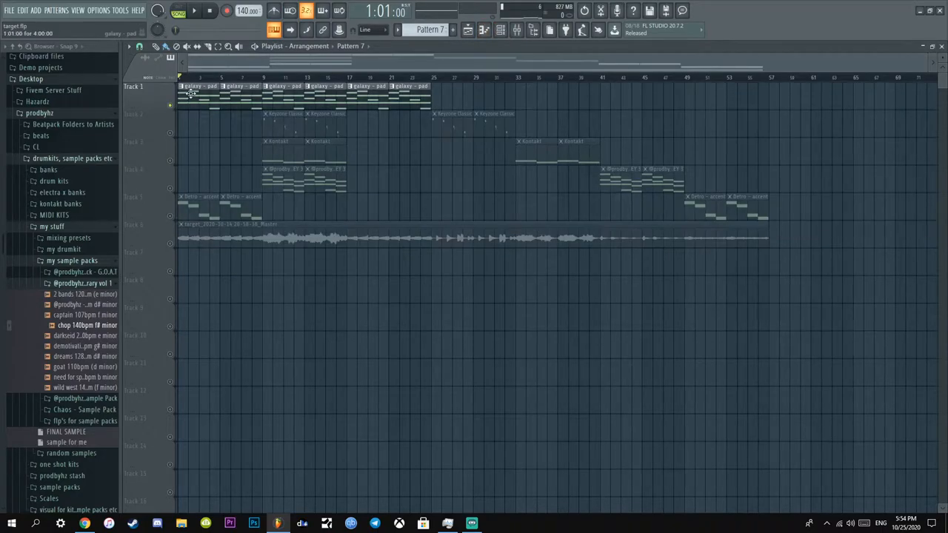
double_click(200, 85)
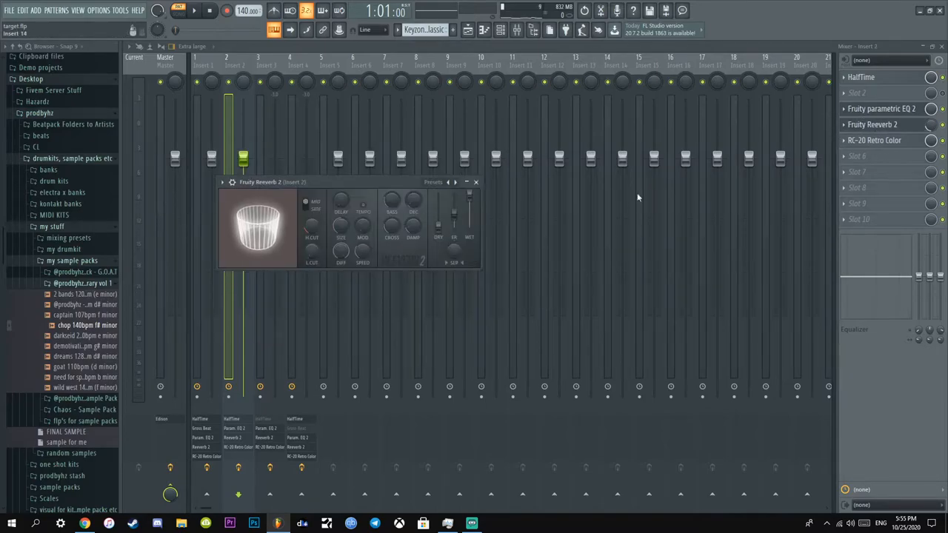
Step: Check the RC-20 Retro Color settings, then show insert 1's chain with HalfTime open
click(874, 139)
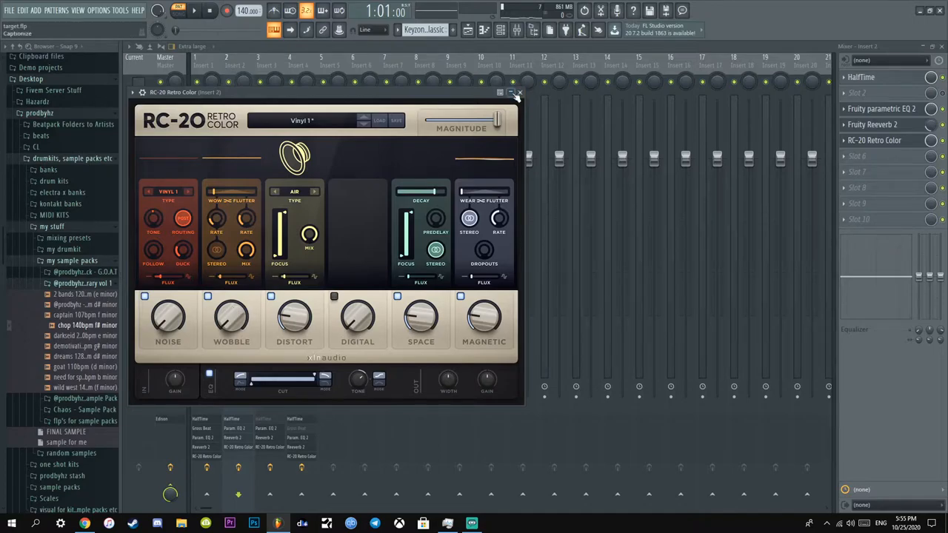
click(518, 92)
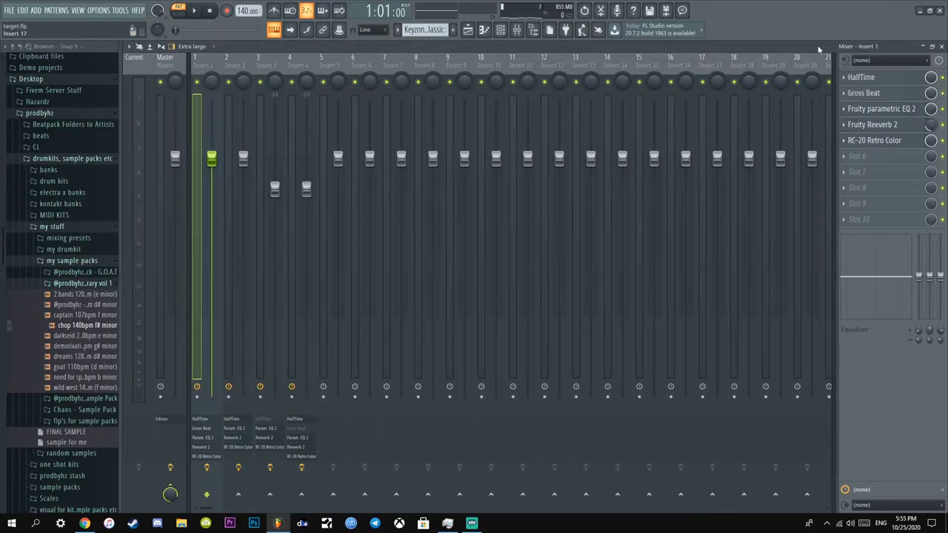
click(862, 77)
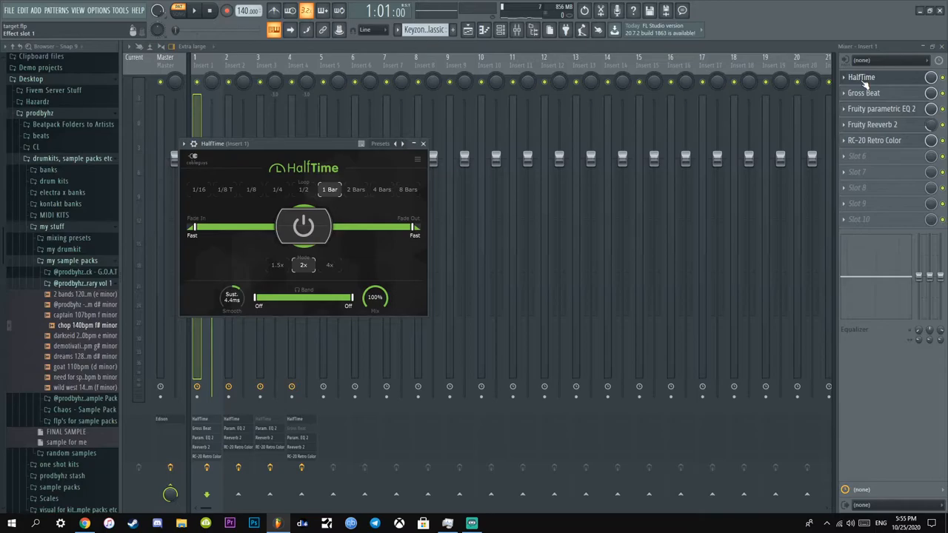
Step: Step through insert 1's Gross Beat and Parametric EQ 2 settings, then its last effect slot
click(864, 91)
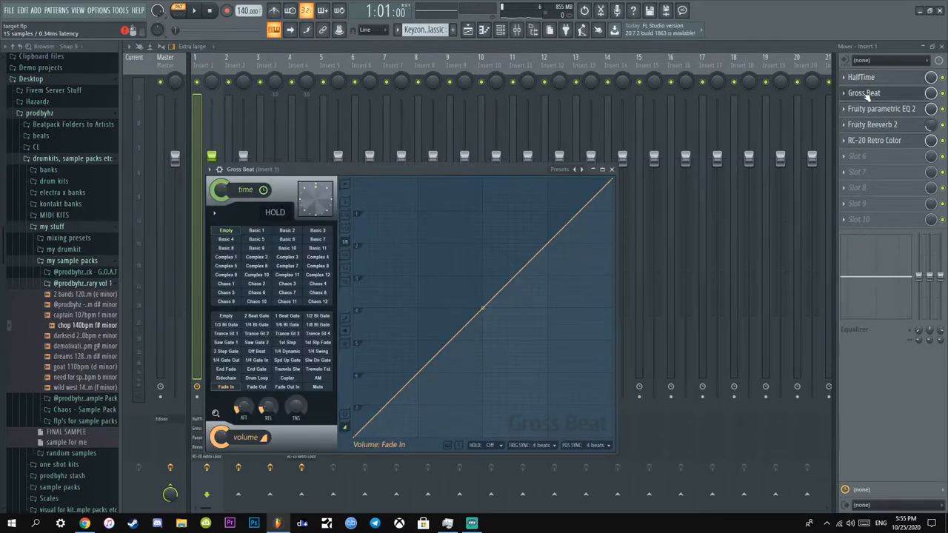
click(881, 110)
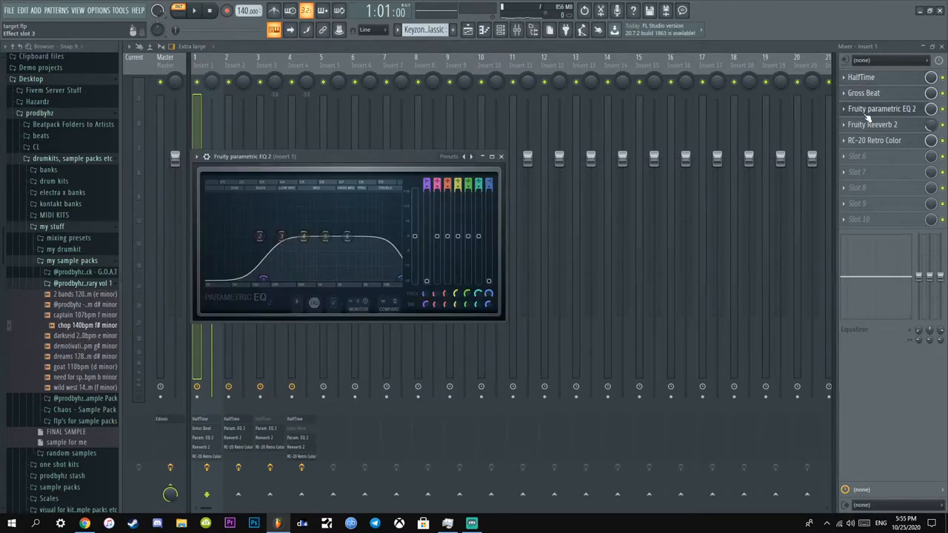
click(874, 139)
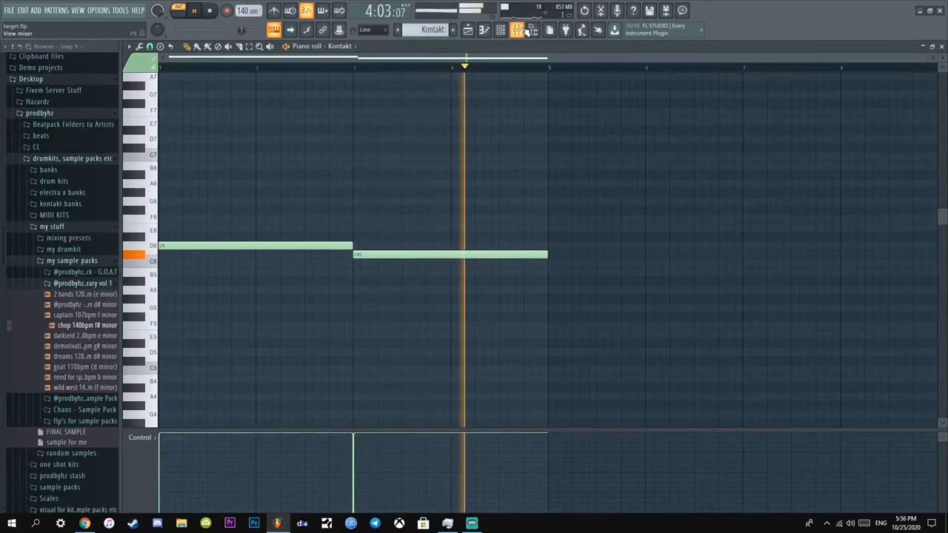
Step: Show the Kontakt instrument's mixer insert with its HalfTime, EQ, reverb and RC-20 chain
click(211, 10)
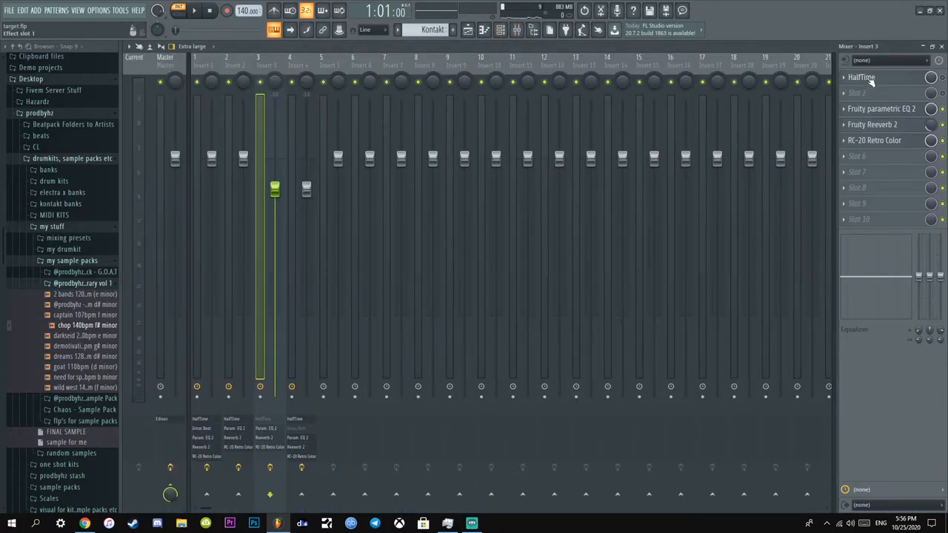
Step: View insert 3's reverb and the RC-20 Retro Color settings, then the accent sample's channel settings
click(881, 109)
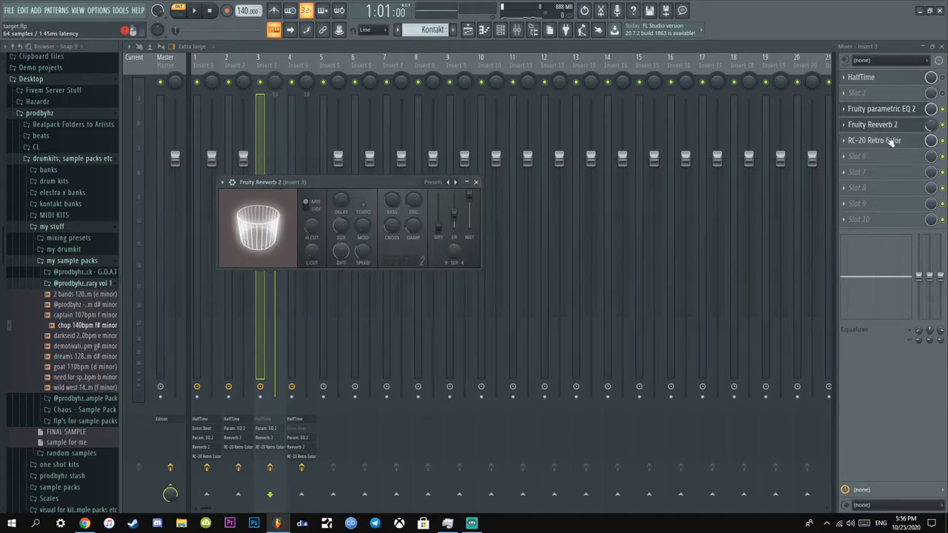
click(477, 182)
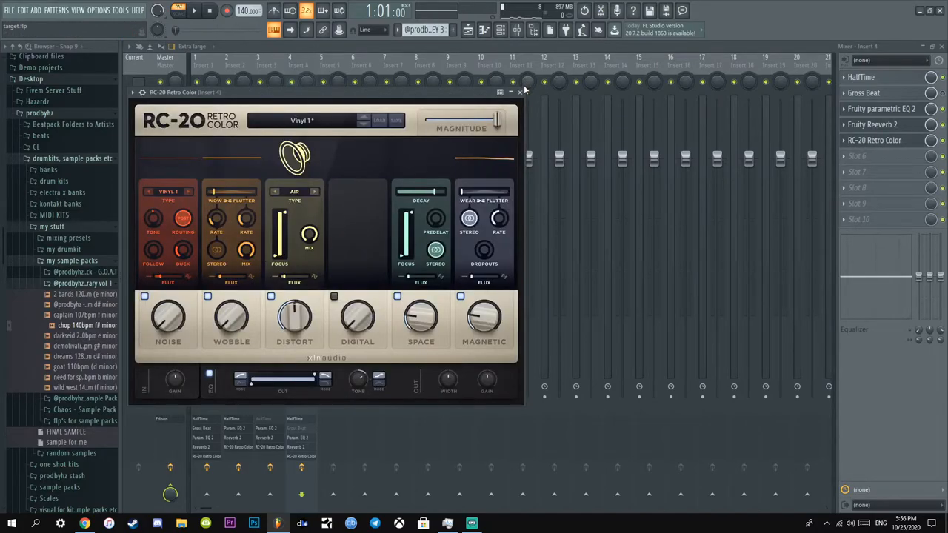
click(519, 92)
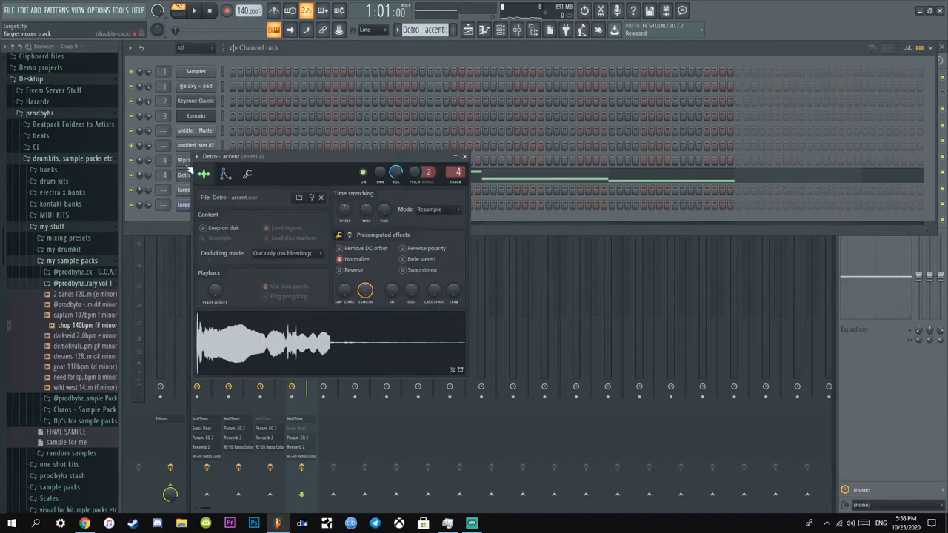
Step: View the accent sample's descending notes, then show insert 4's effect chain in the mixer
click(465, 157)
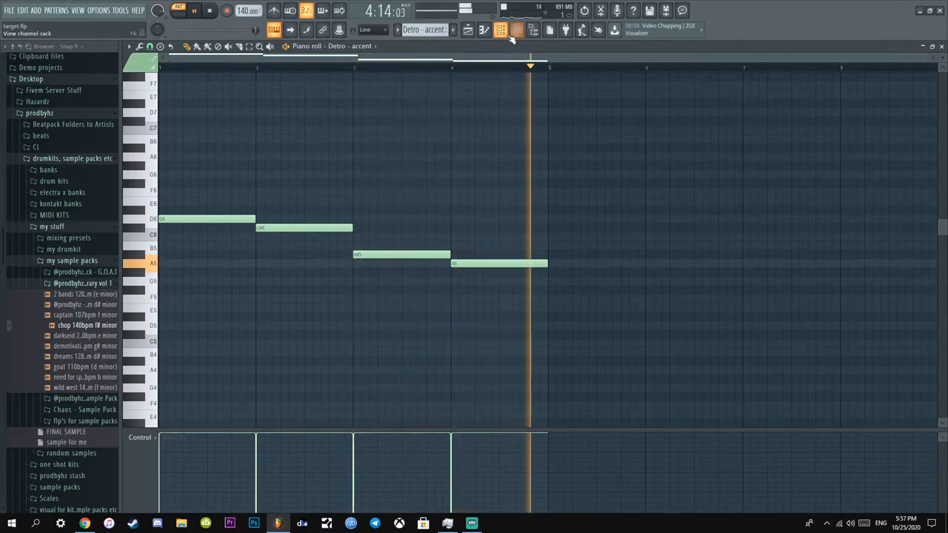
click(515, 30)
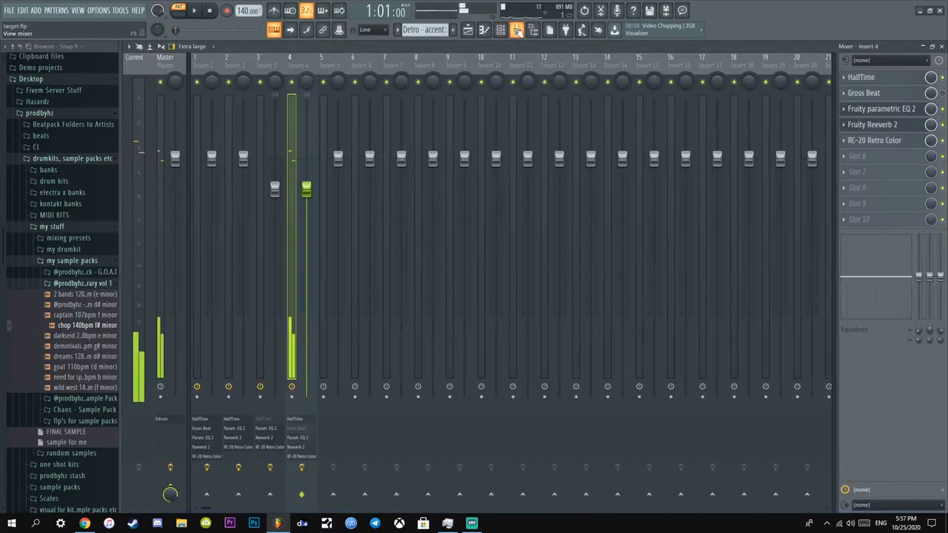
Step: Compare the effect chains on inserts 1, 2 and 3 while the loop starts playing
click(196, 56)
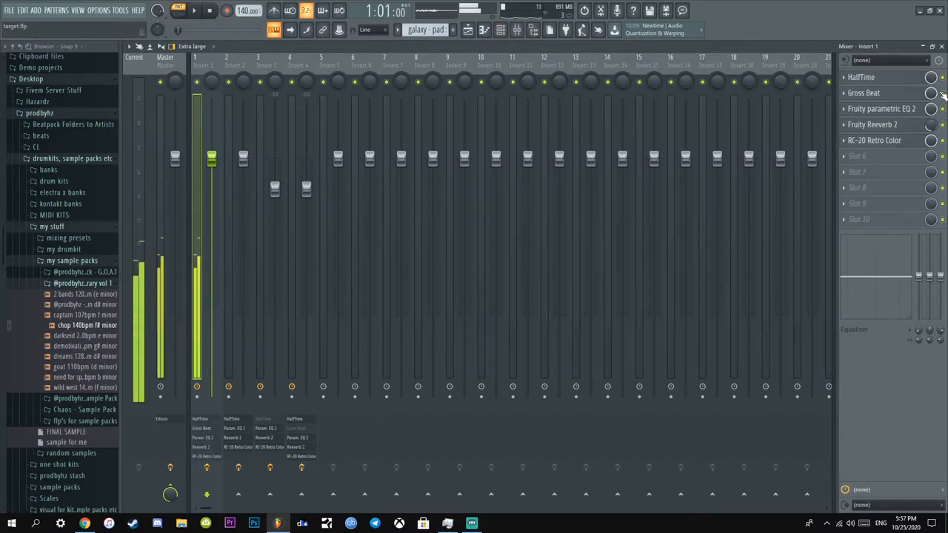
click(225, 65)
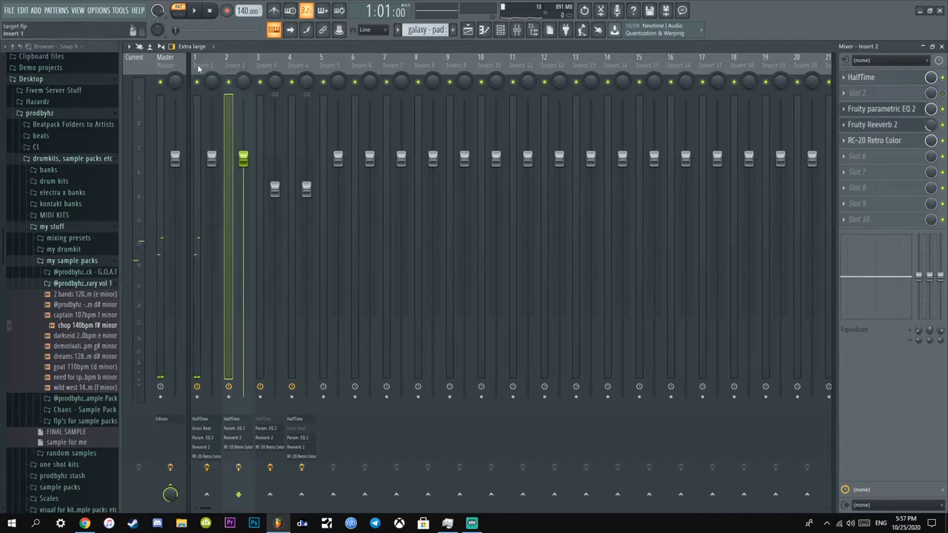
click(195, 63)
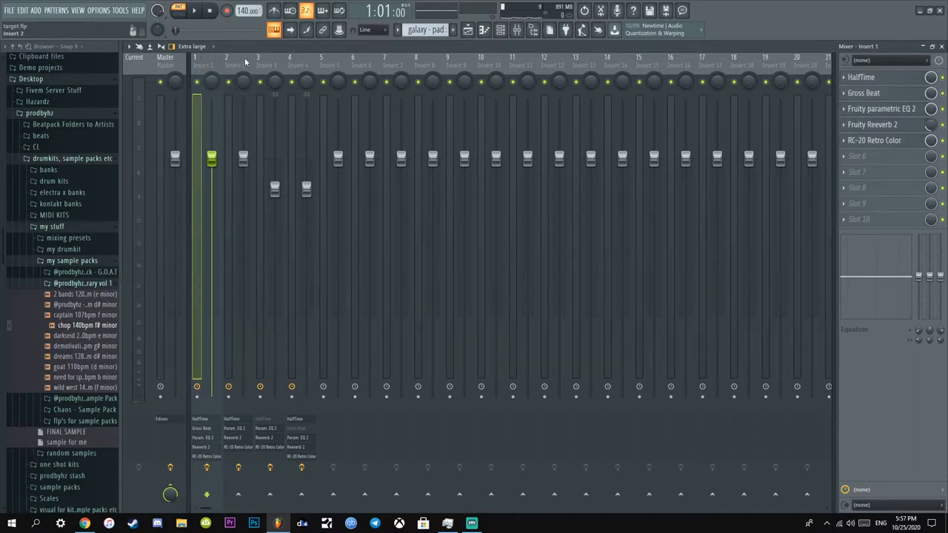
click(228, 62)
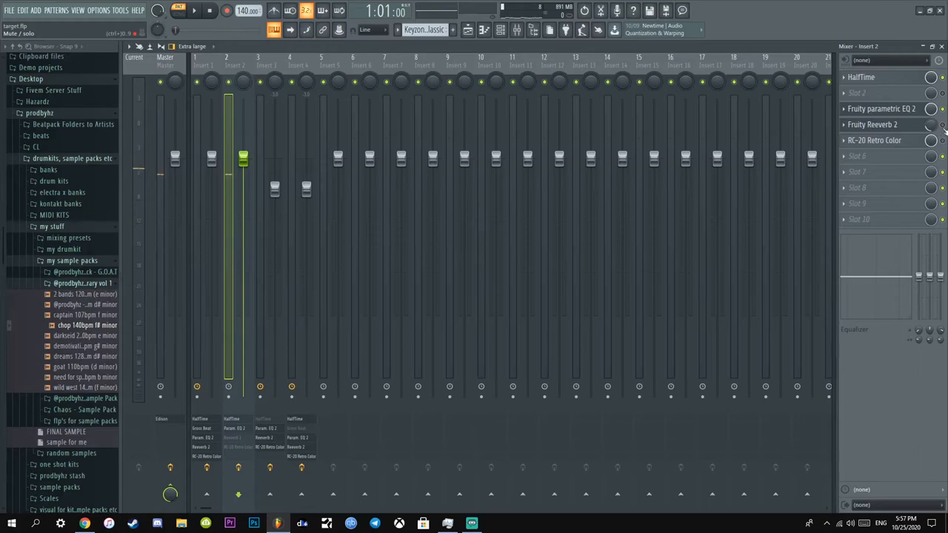
click(194, 9)
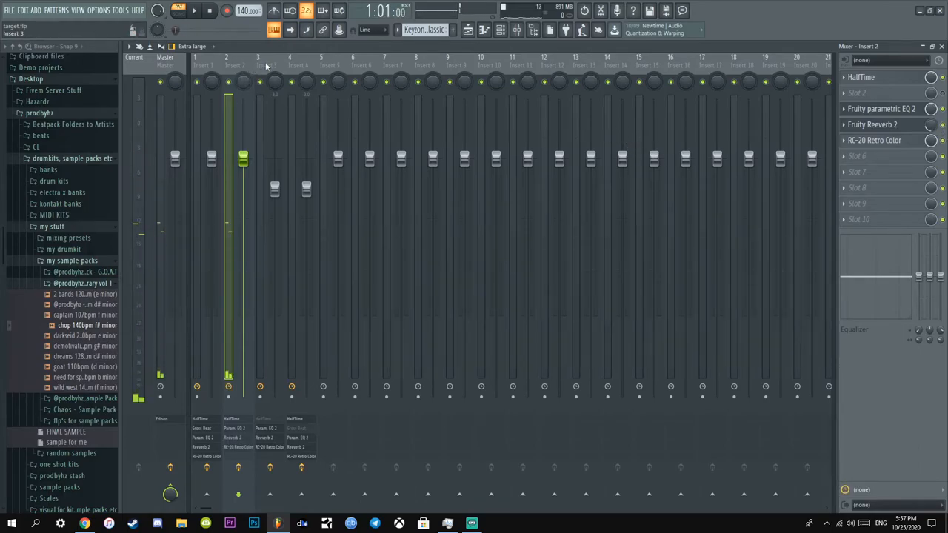
click(258, 65)
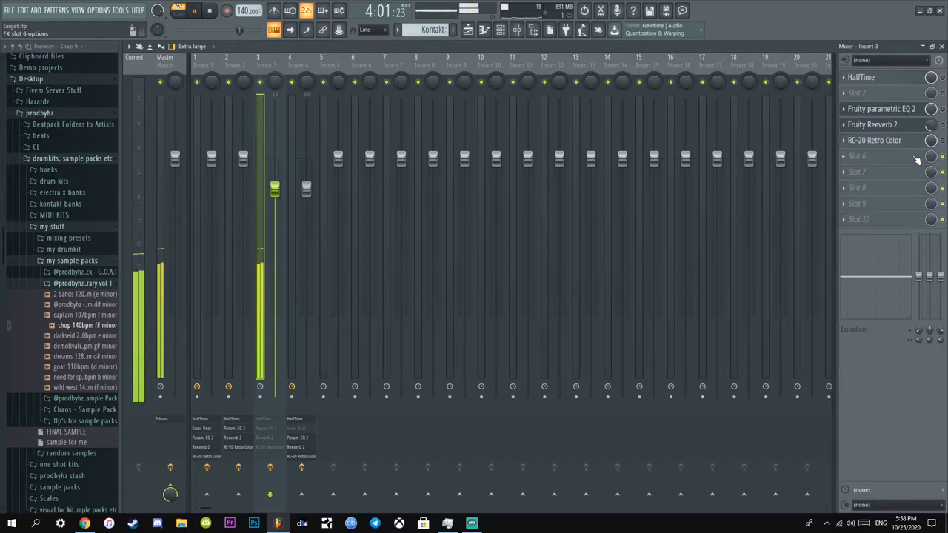
Step: Audition insert 4's chain with playback, then show the Master's Edison-only chain
click(209, 11)
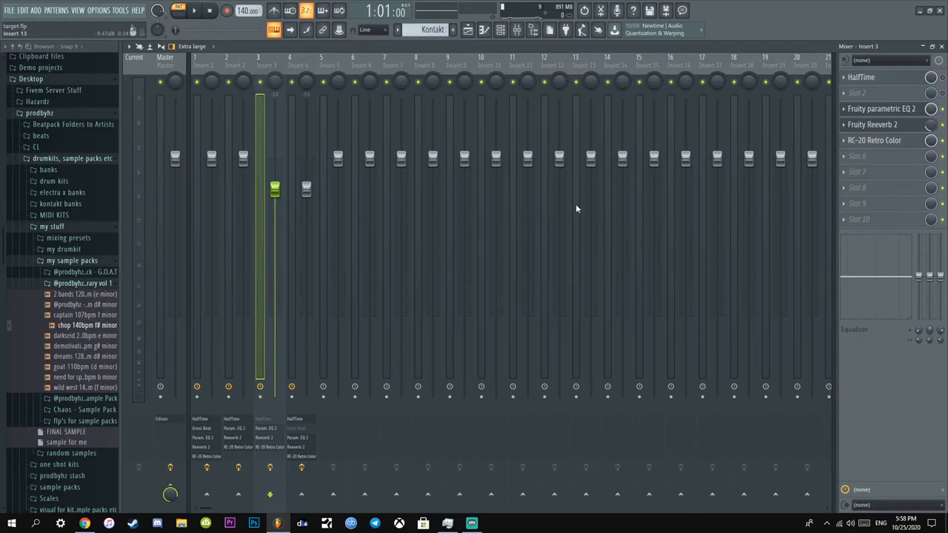
click(194, 11)
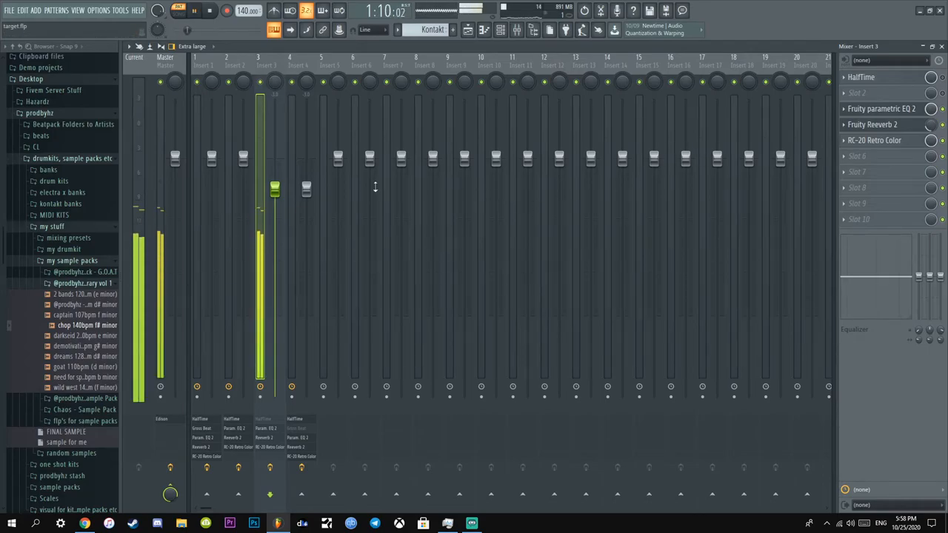
click(194, 11)
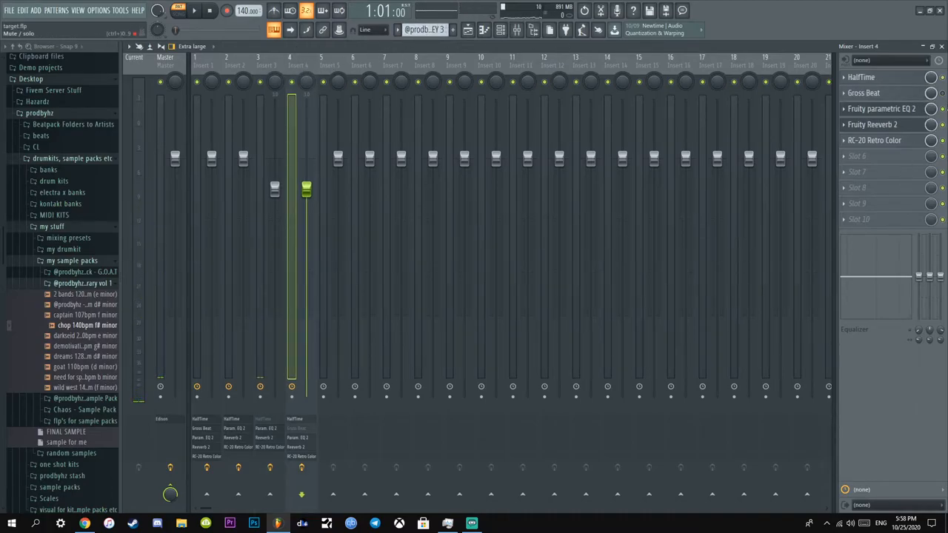
click(194, 10)
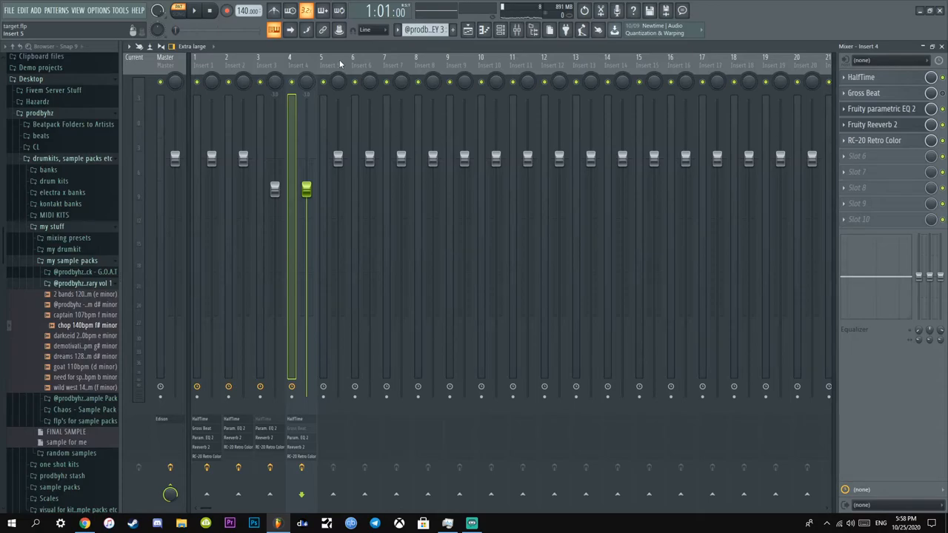
click(257, 65)
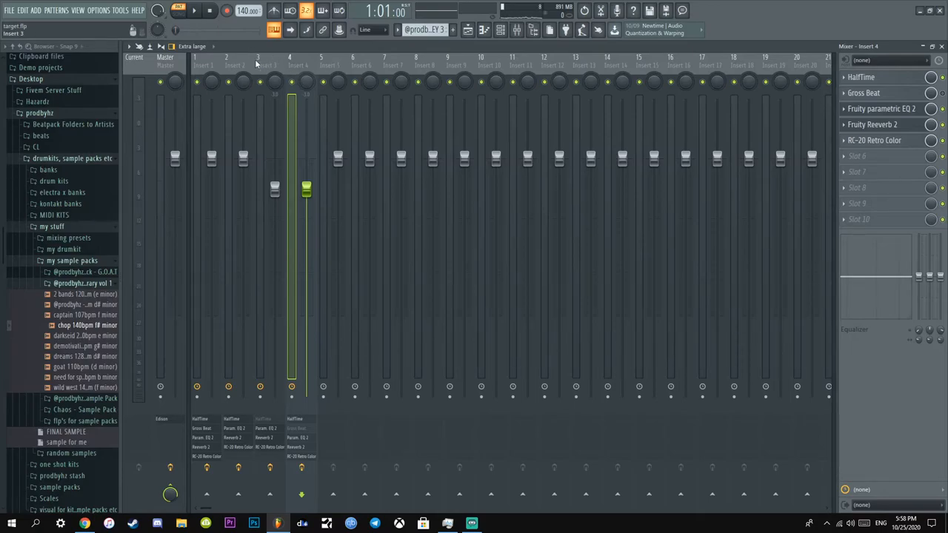
click(225, 62)
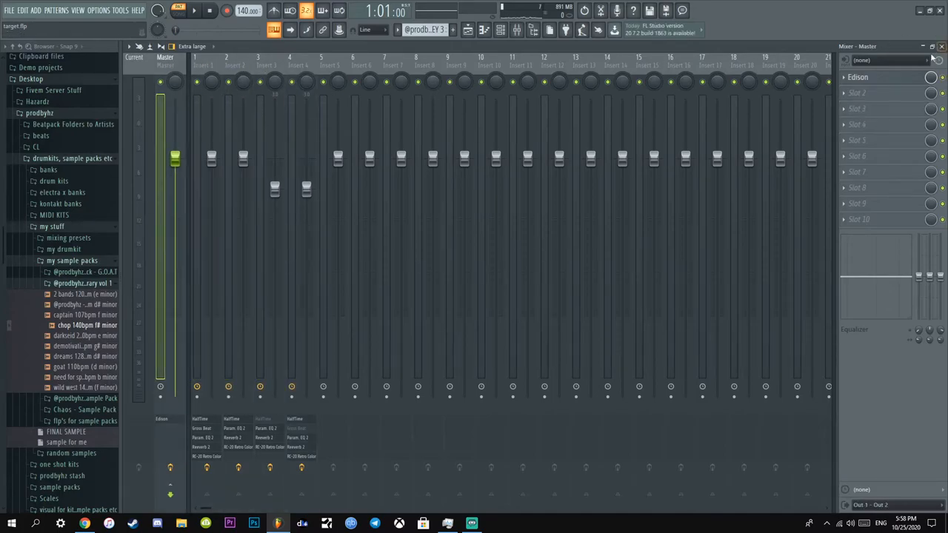
Step: Close the Kontakt and plugin windows and check the recorded master clip's settings on Track 5
right_click(859, 77)
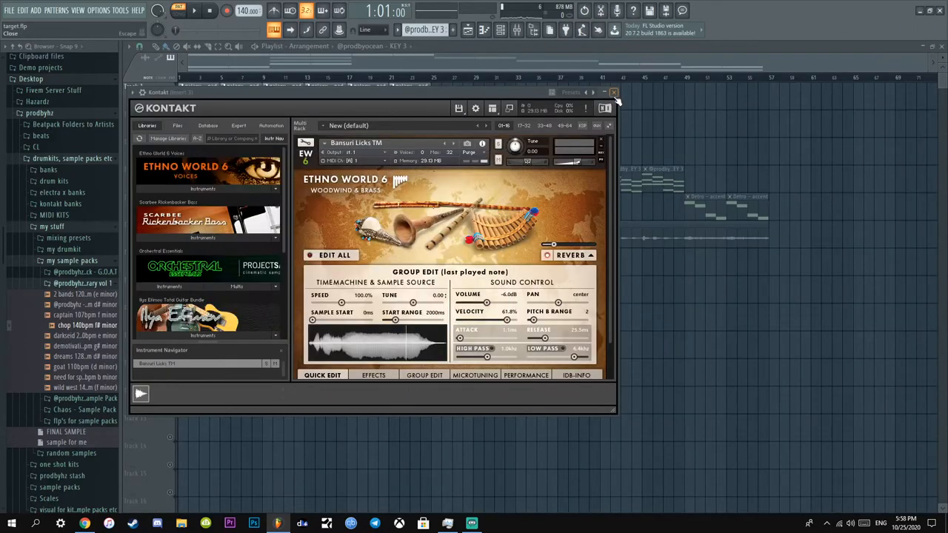
click(615, 91)
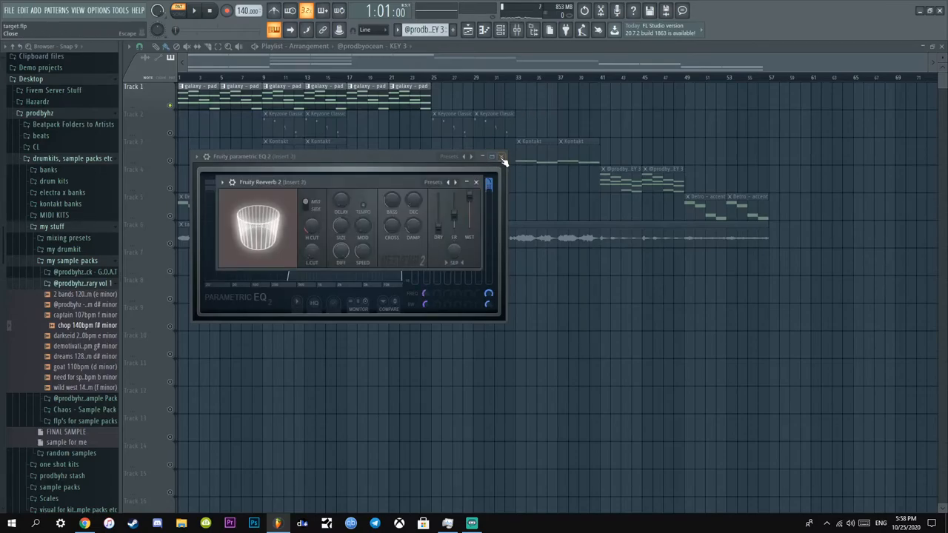
click(504, 157)
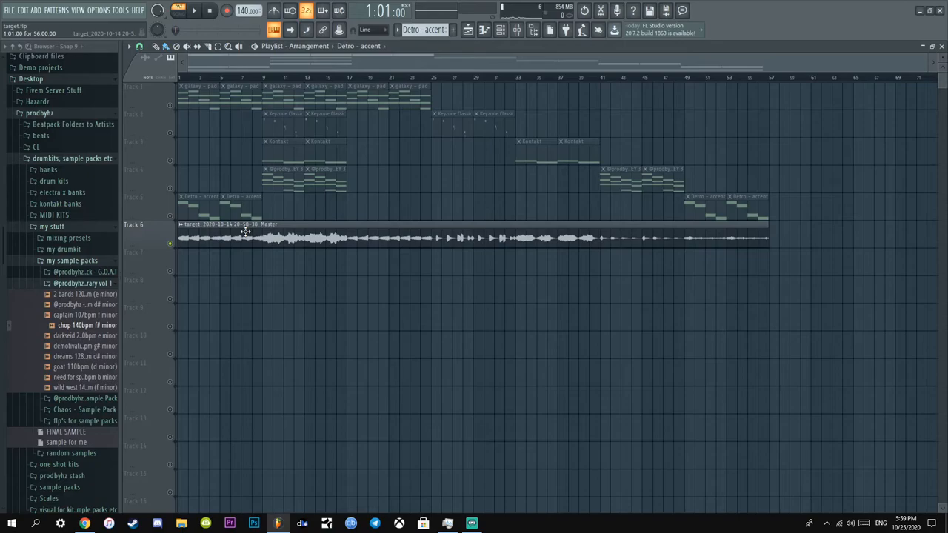
double_click(244, 231)
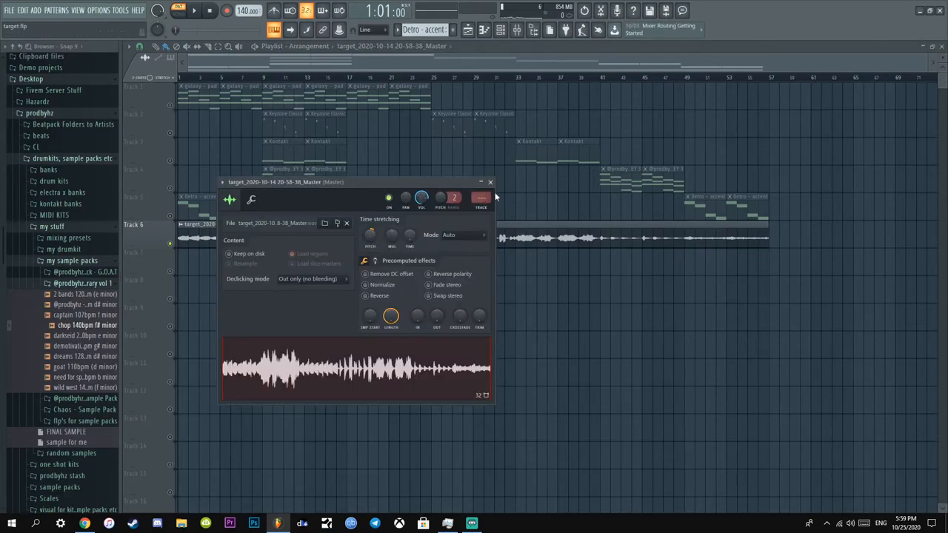
click(490, 181)
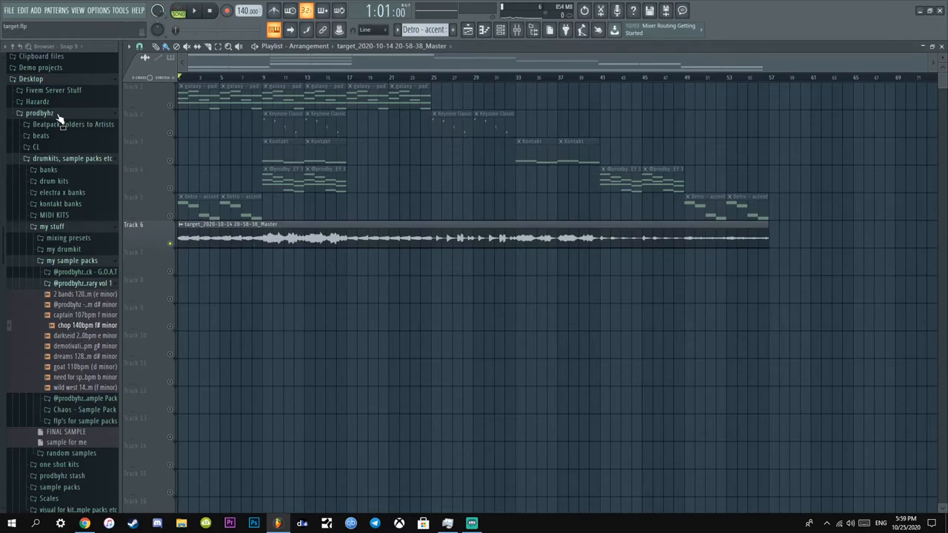
mouse_move(62, 139)
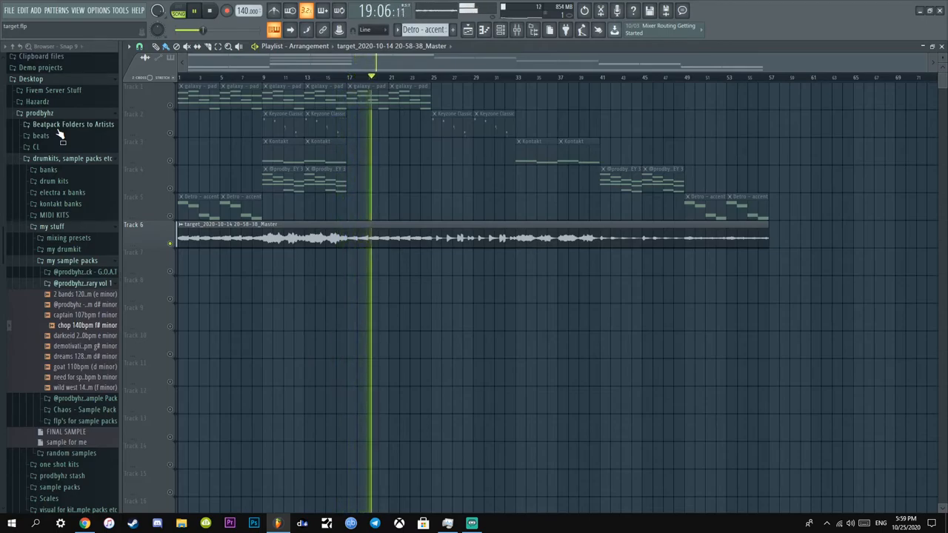
click(194, 10)
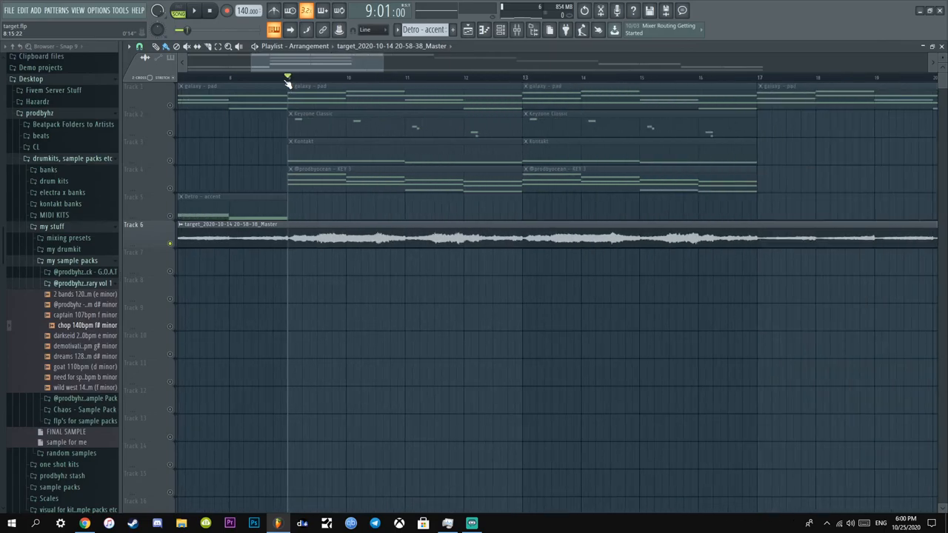
Step: Open the accent pattern's descending melody notes in the piano roll
scroll(down, 3)
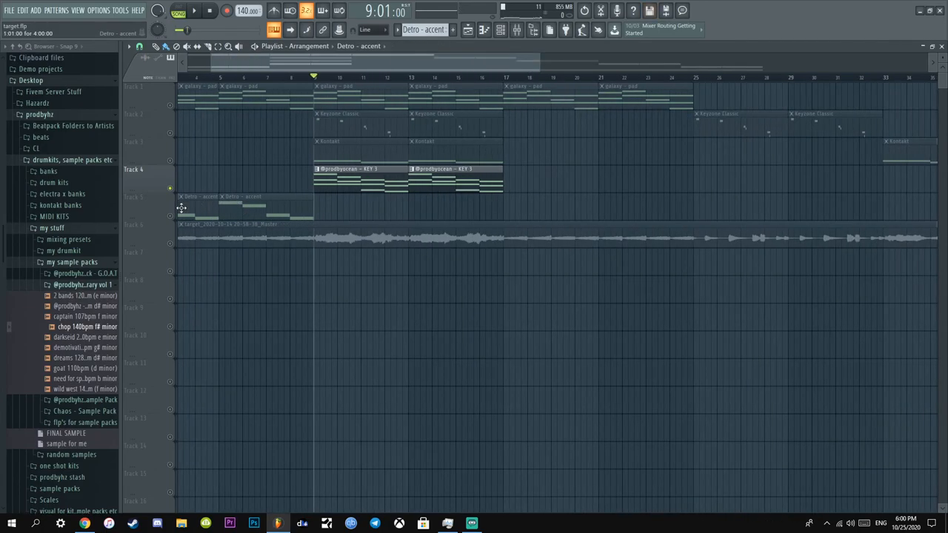
double_click(207, 208)
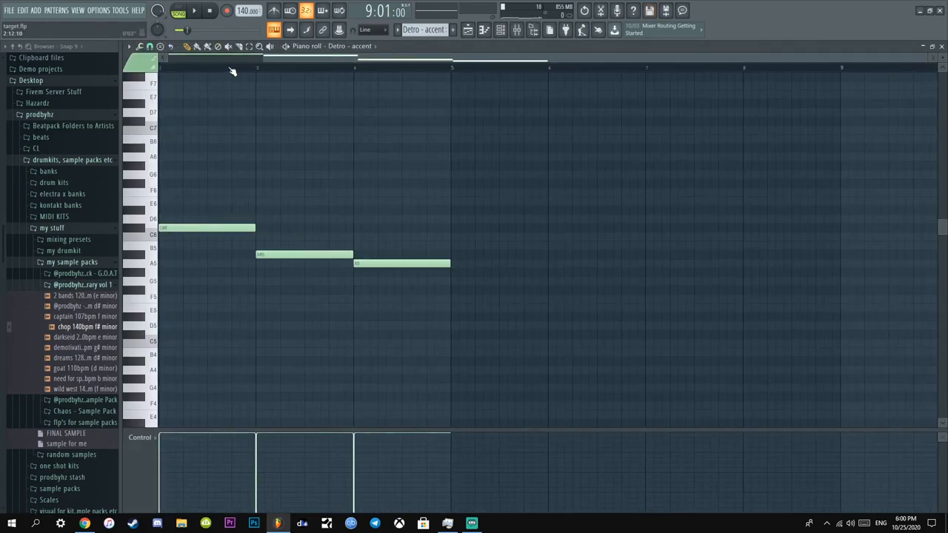